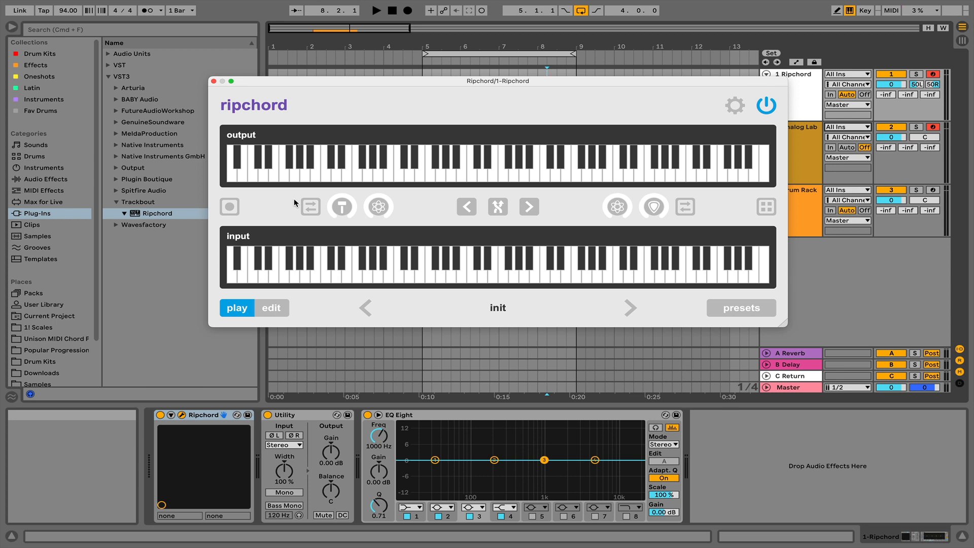
mouse_move(789, 93)
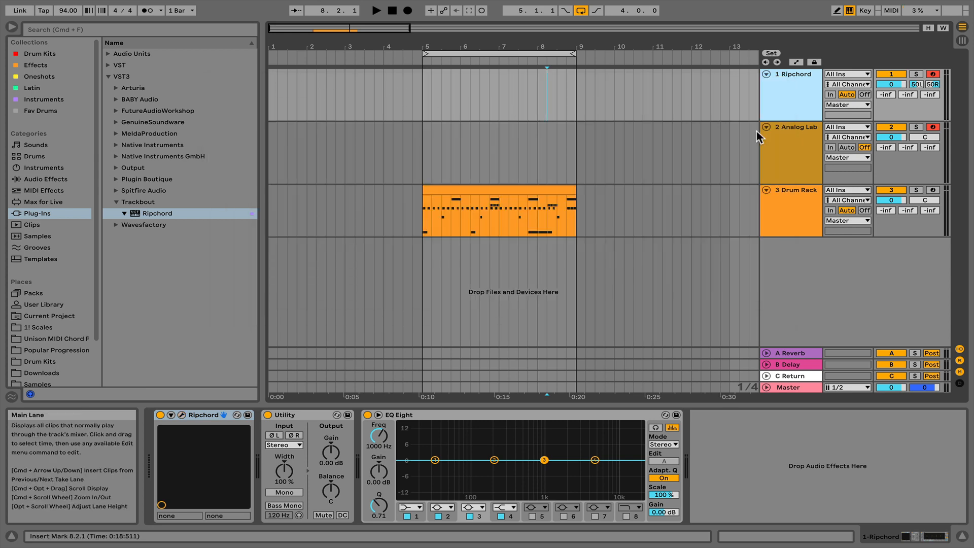
mouse_move(801, 156)
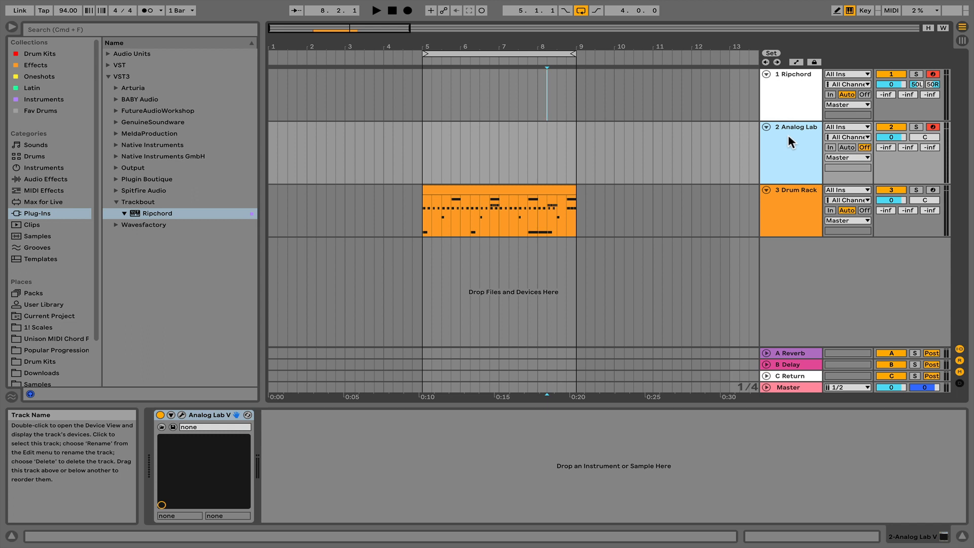
- Route 1-Ripchord's MIDI output into the Analog Lab track and arm it for recording
left_click(845, 126)
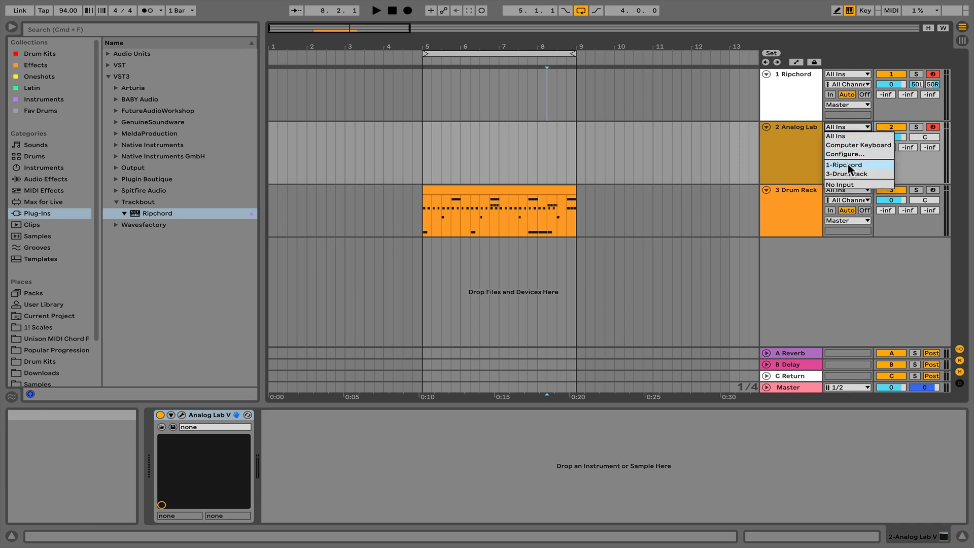
left_click(843, 165)
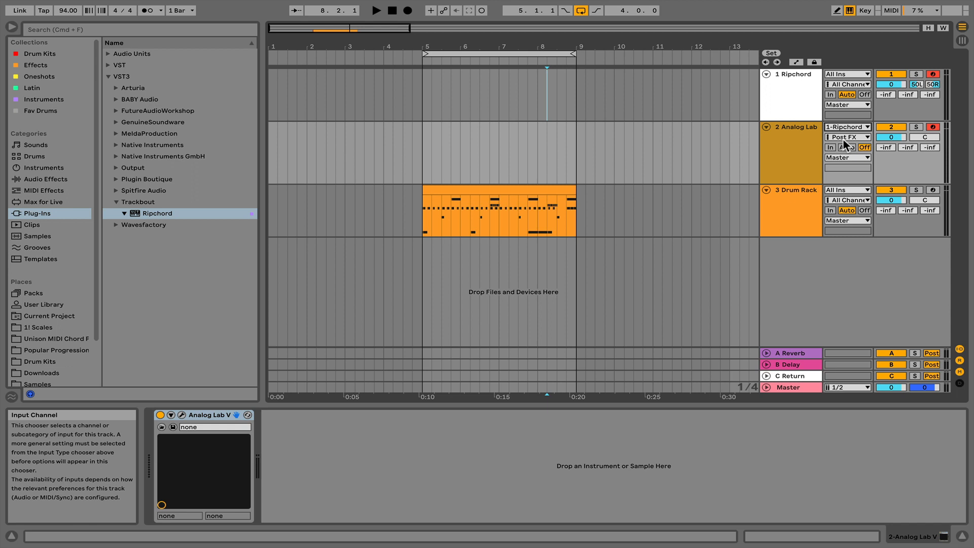
left_click(845, 136)
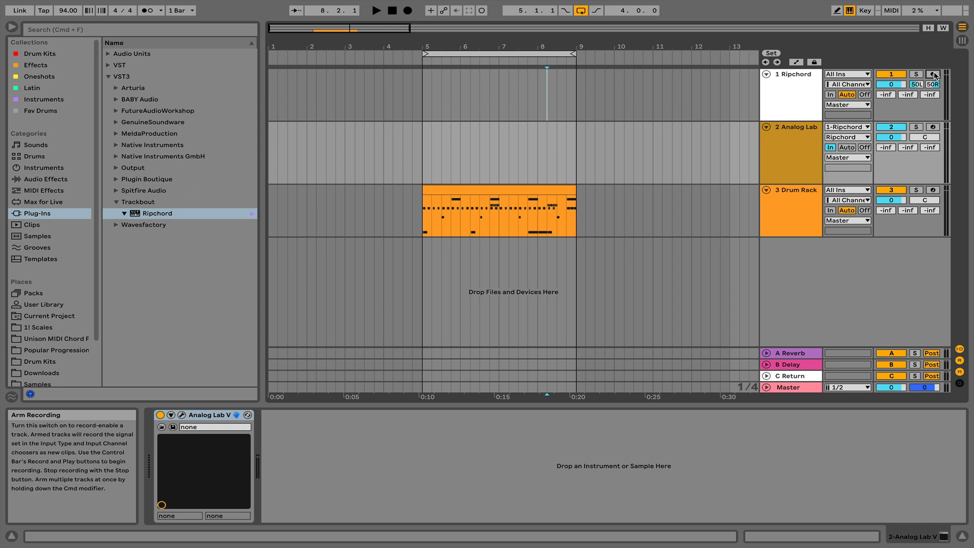
left_click(932, 74)
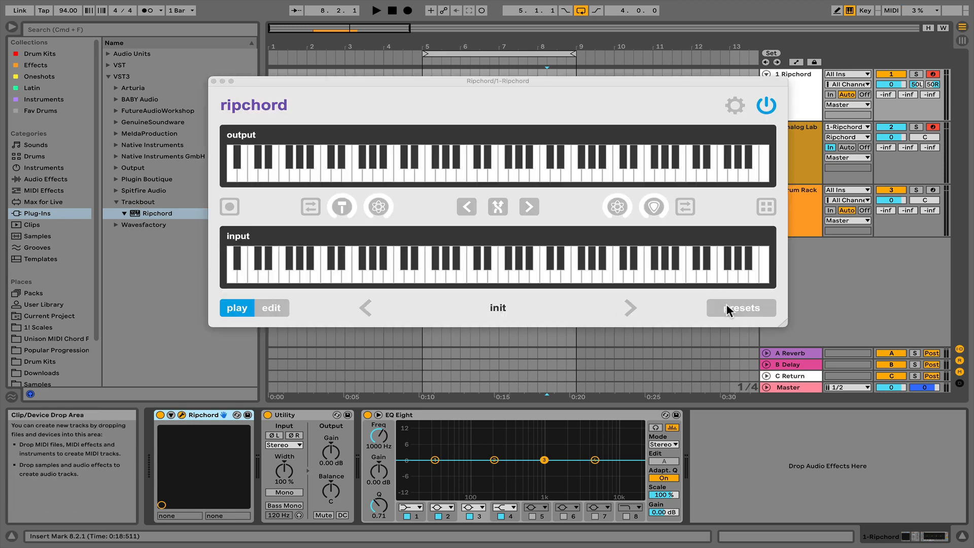
- Show Ripchord's preset list scrolled down to the Prisms 3 chord presets
left_click(741, 308)
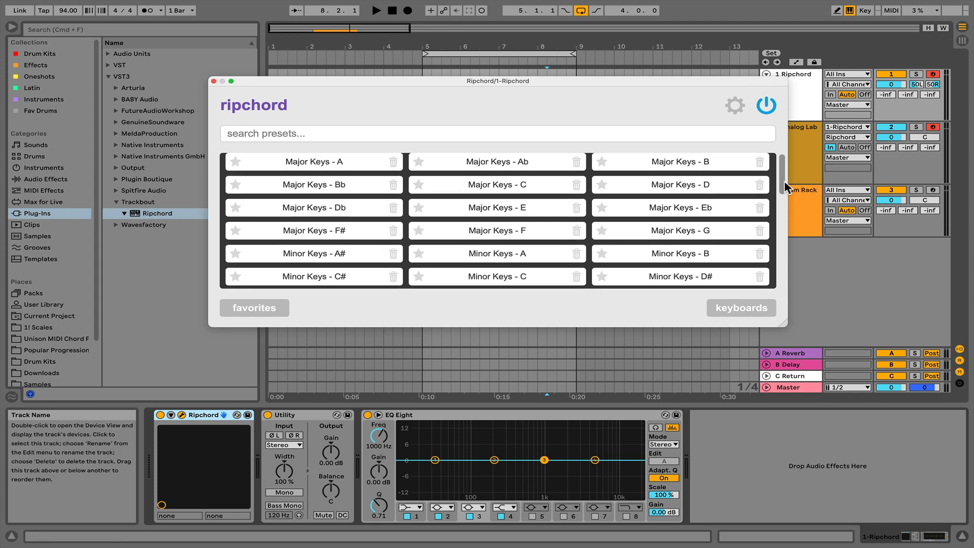
scroll("down", 3)
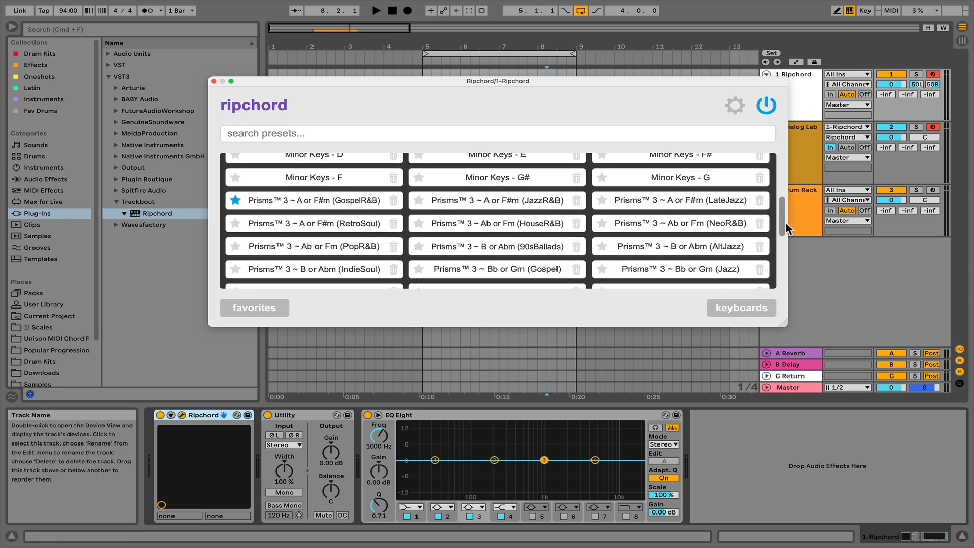
scroll("down", 3)
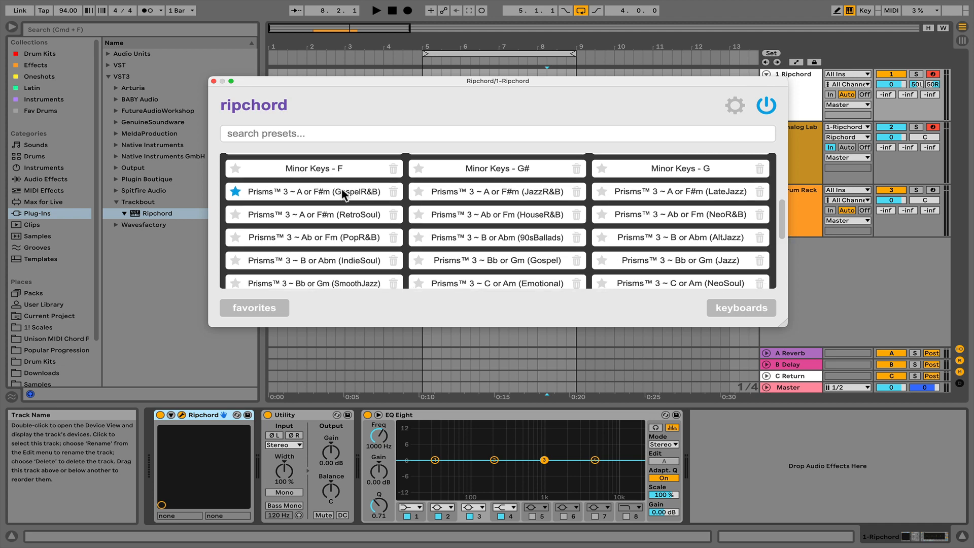
mouse_move(692, 211)
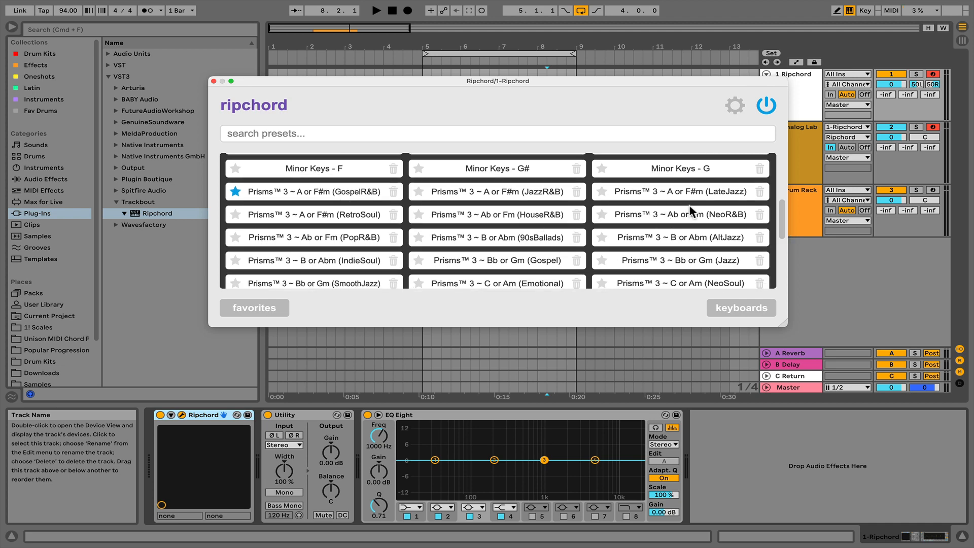
mouse_move(351, 261)
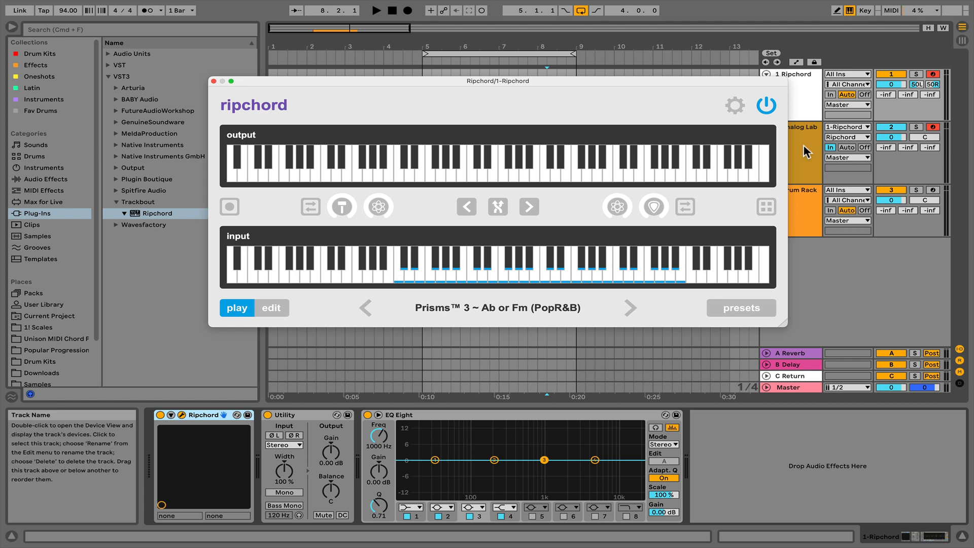
left_click(398, 267)
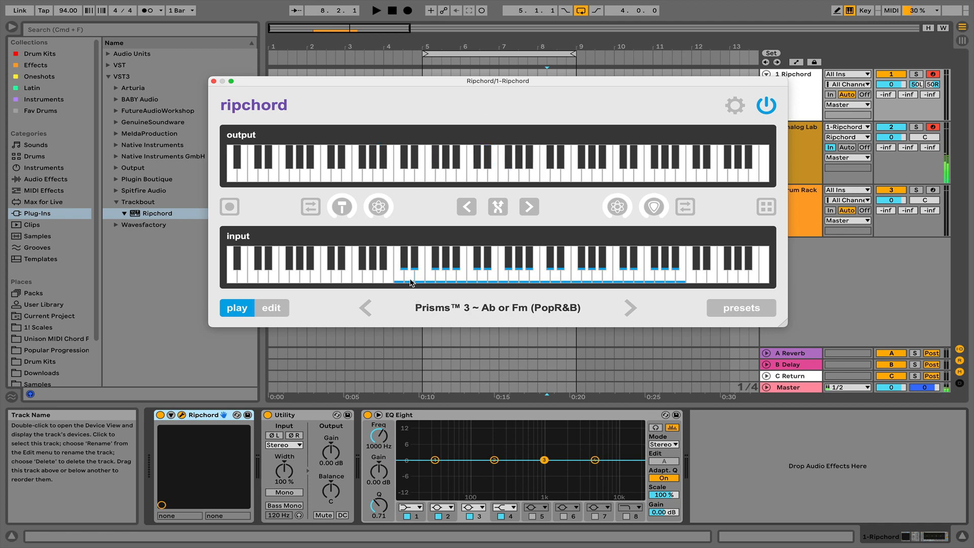
left_click(397, 273)
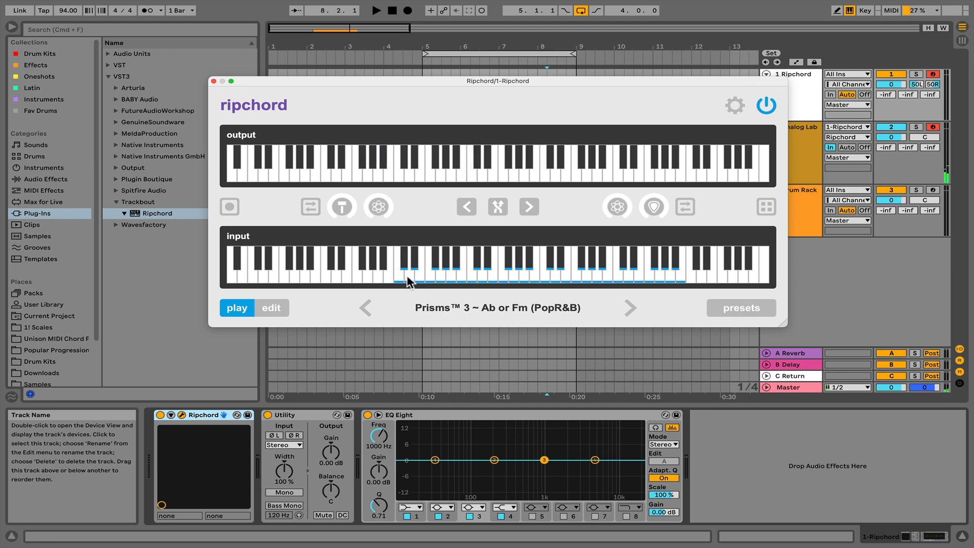
left_click(409, 280)
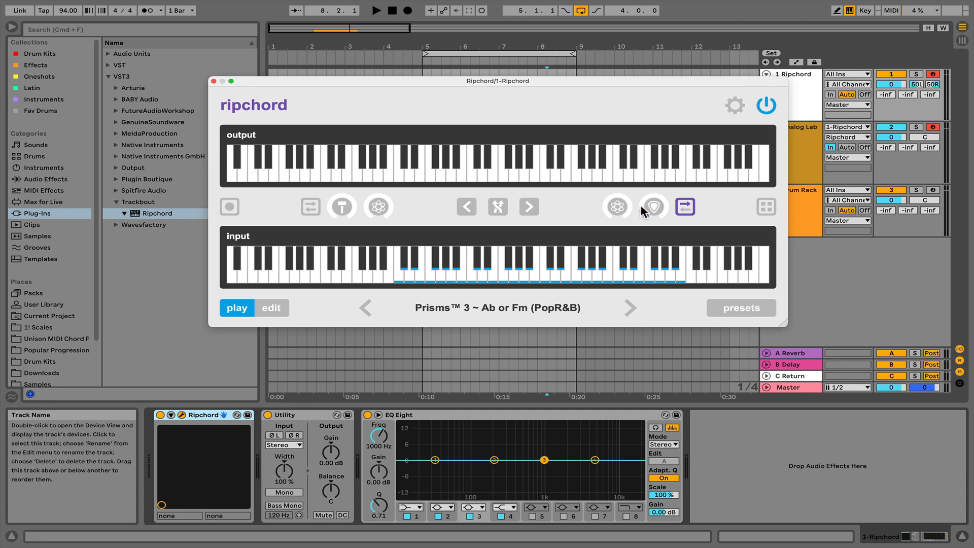
- Enable a Ripchord chord-shaping option, set its amount, and audition a Dbmaj(add9) chord
left_click(398, 267)
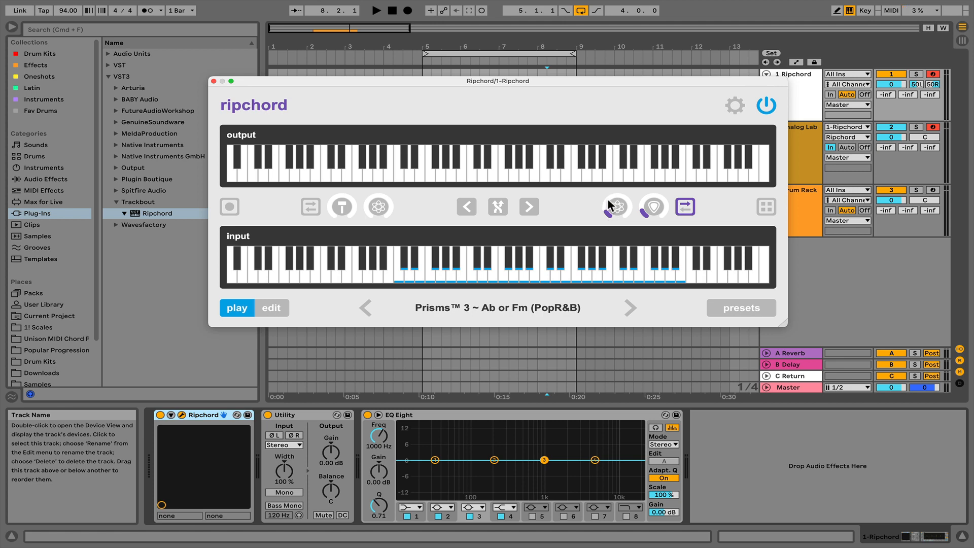
mouse_move(649, 216)
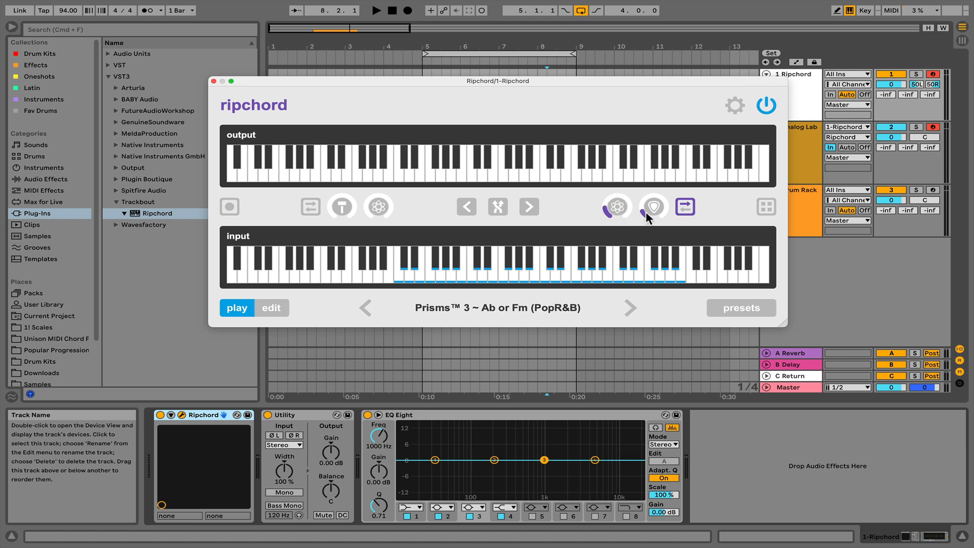
left_click(427, 280)
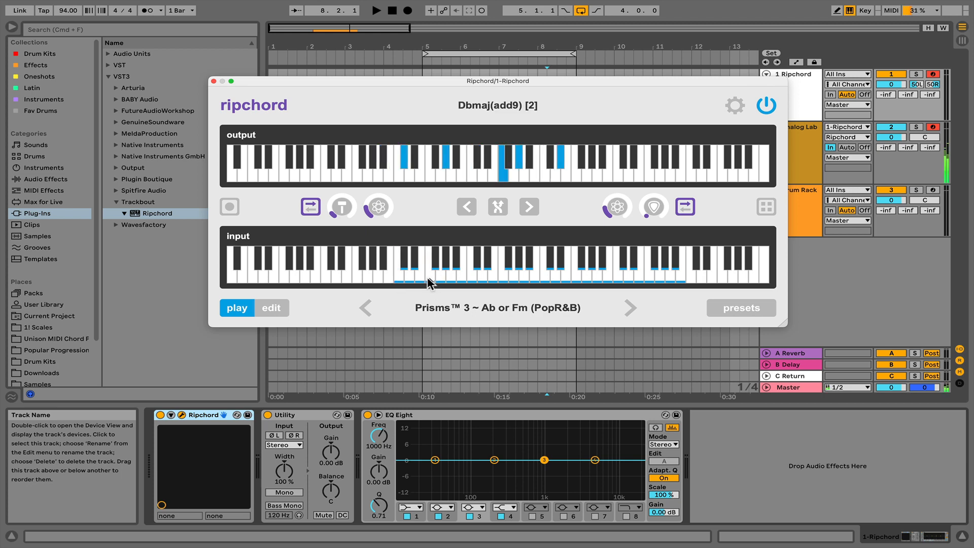
left_click(421, 273)
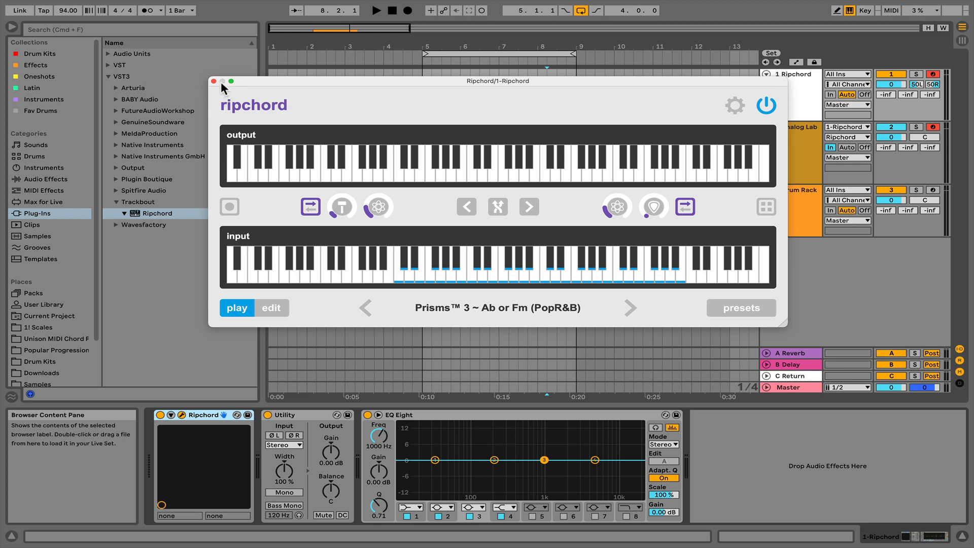
- Close Ripchord and reposition the E3 trigger note in the Ripchord track's clip
left_click(214, 81)
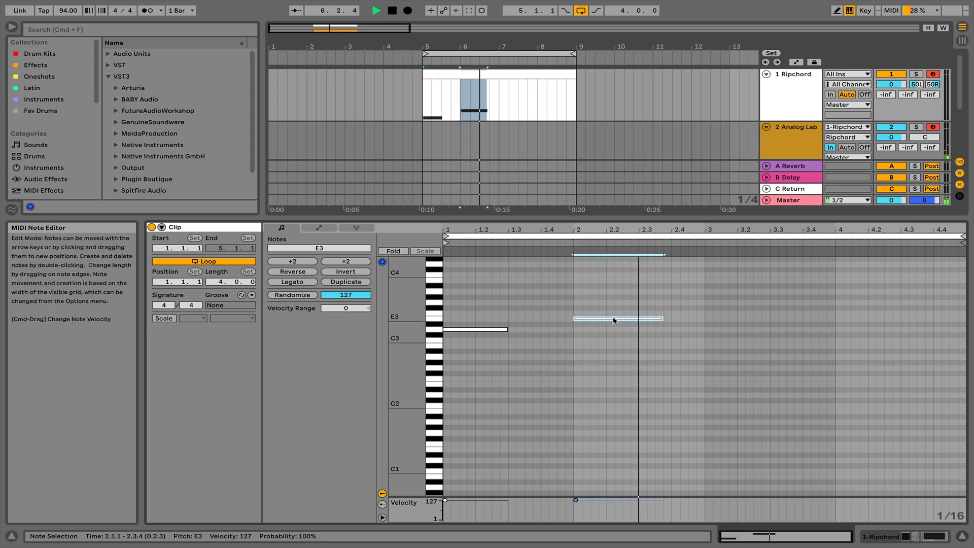
left_click_drag(615, 318, 614, 313)
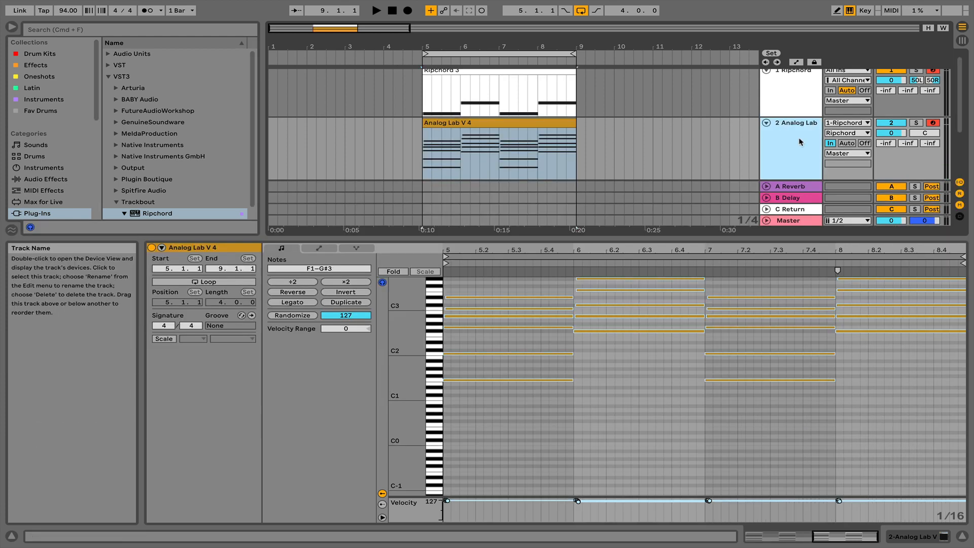
mouse_move(864, 143)
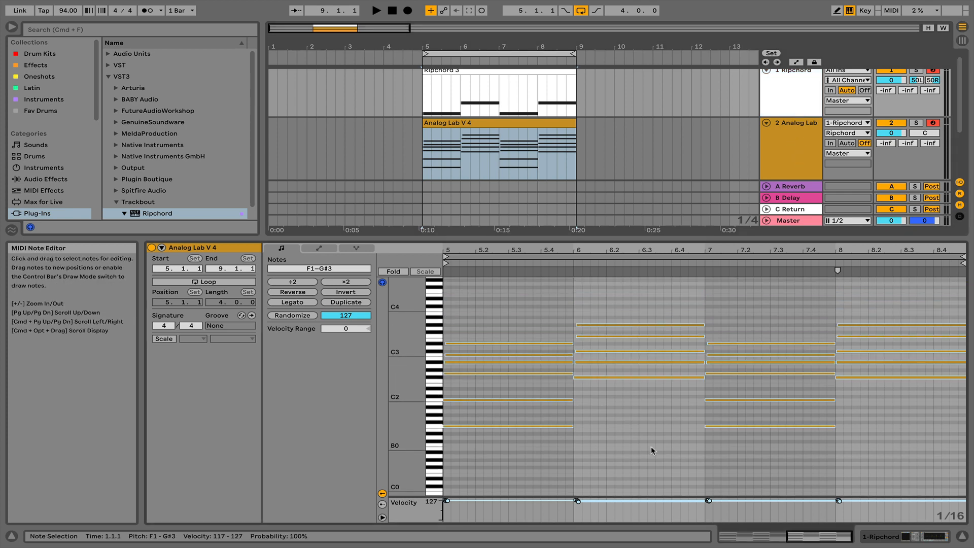
left_click_drag(493, 298, 885, 425)
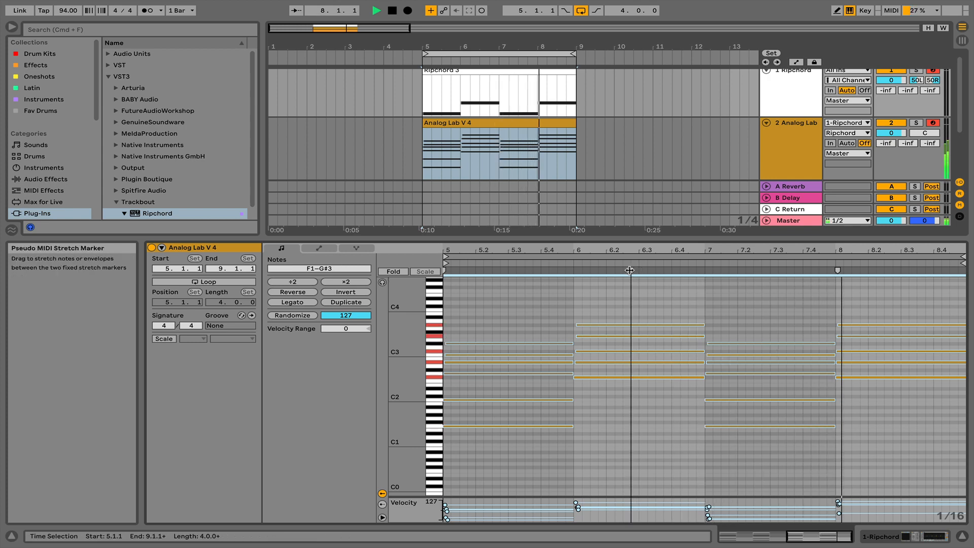
left_click(375, 11)
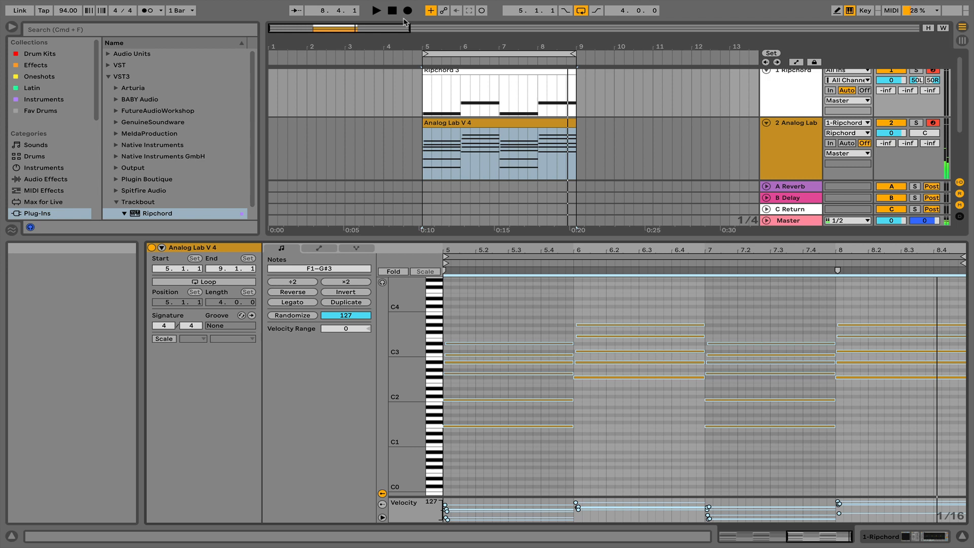
mouse_move(778, 97)
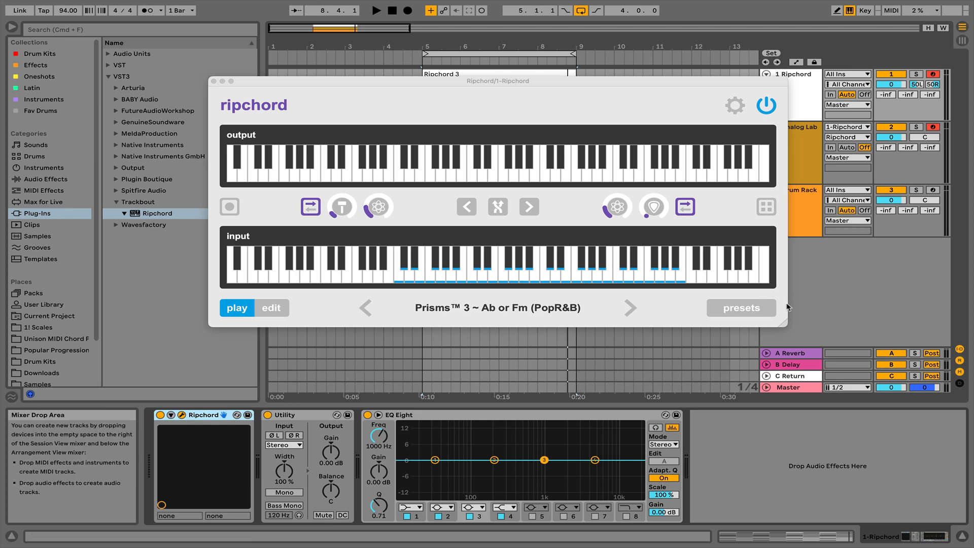
- Show Ripchord's preset list with the Major and Minor Keys entries
left_click(740, 308)
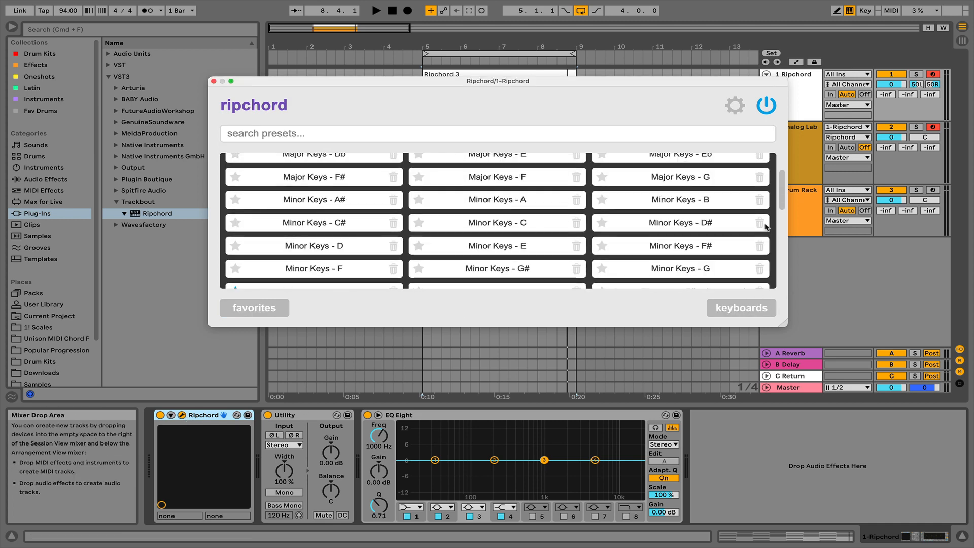